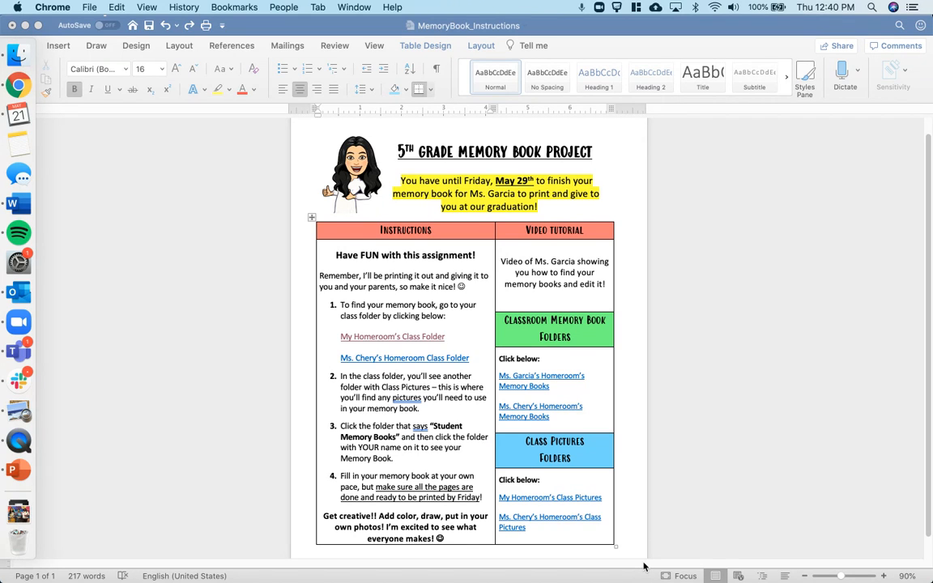
mouse_move(330, 261)
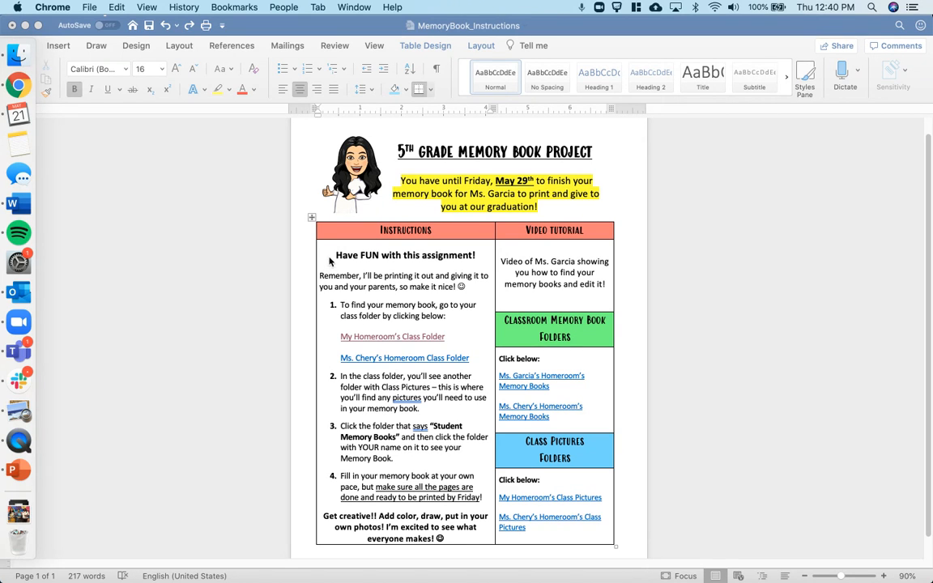
mouse_move(462, 261)
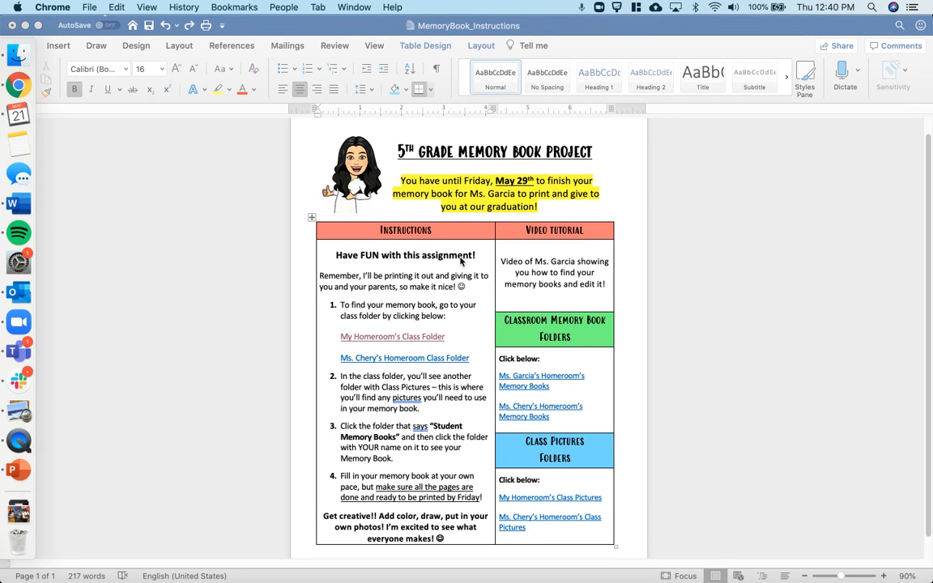
mouse_move(512, 283)
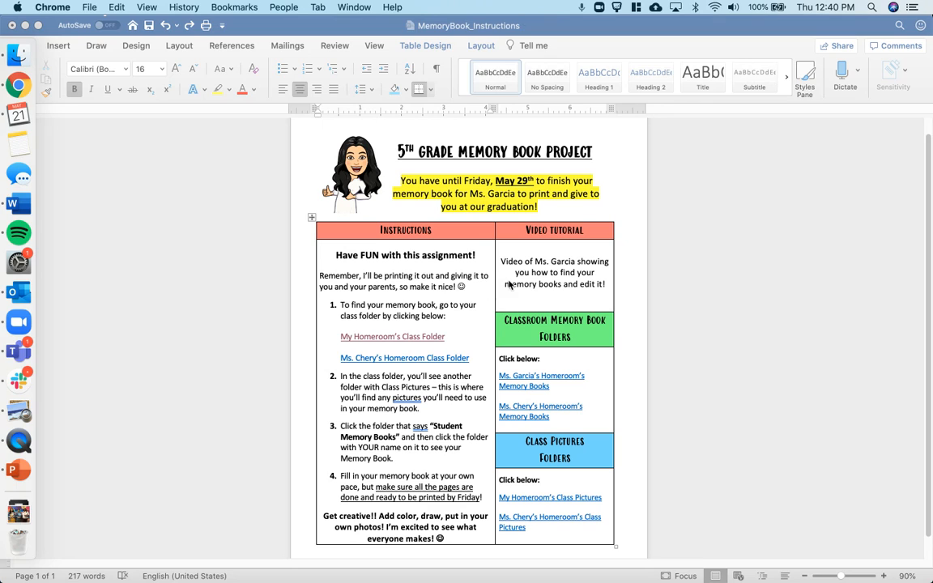
mouse_move(406, 295)
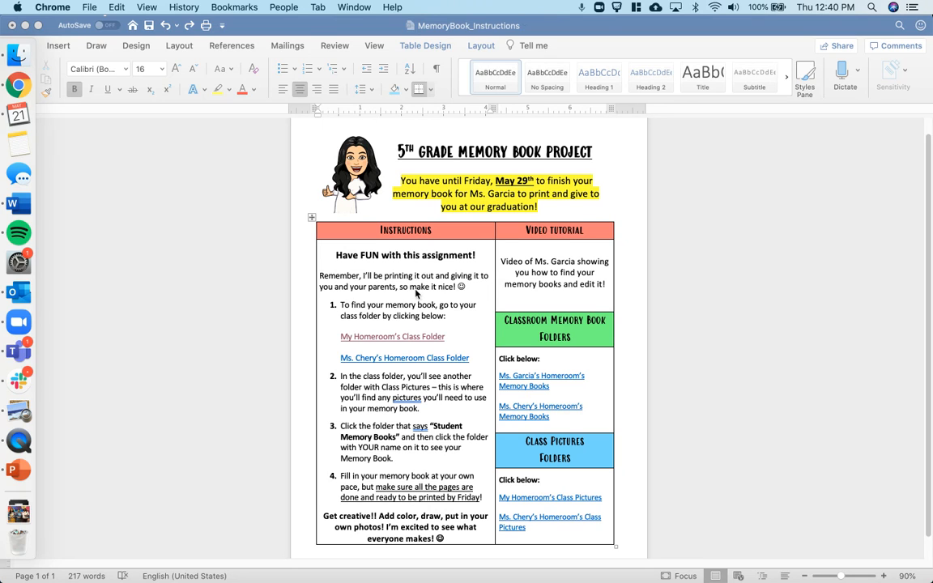
mouse_move(443, 304)
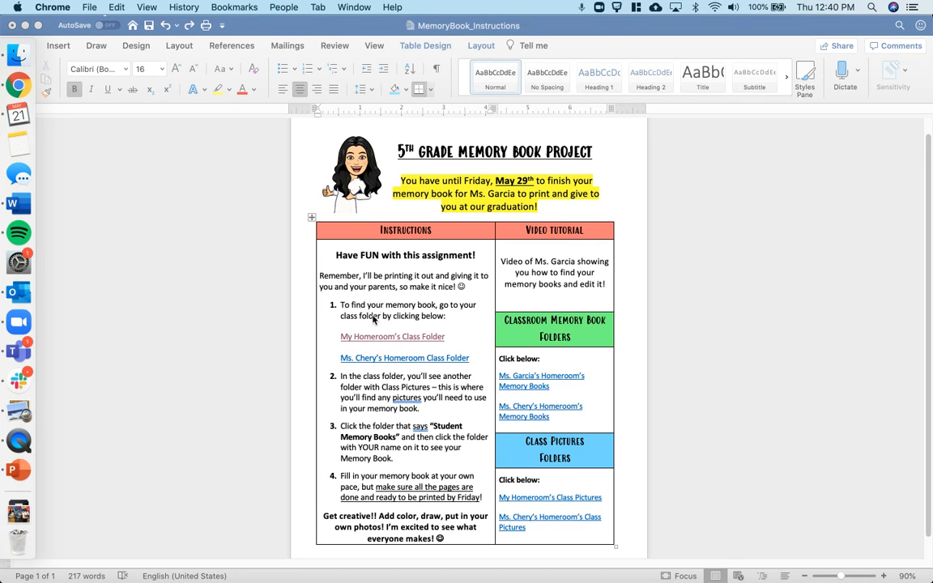
mouse_move(399, 314)
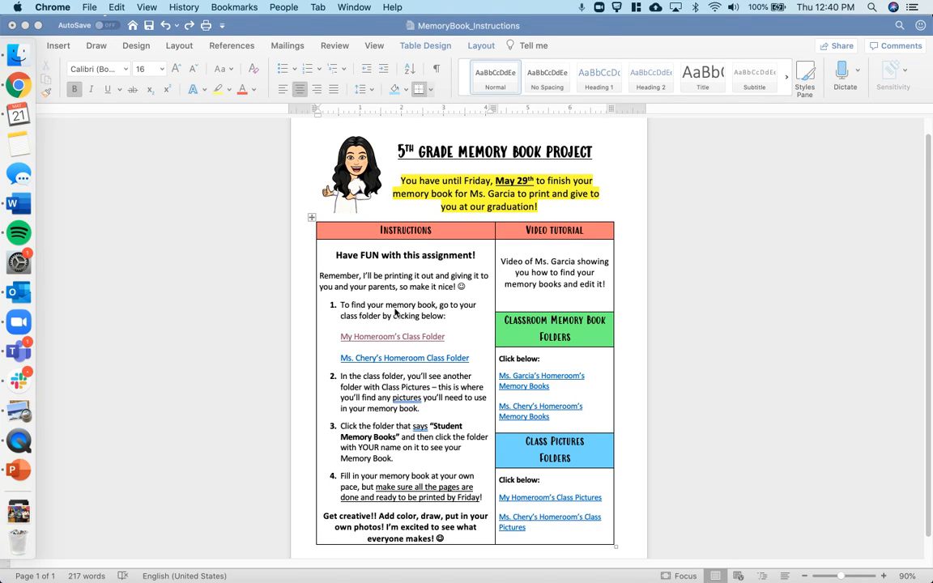
mouse_move(398, 325)
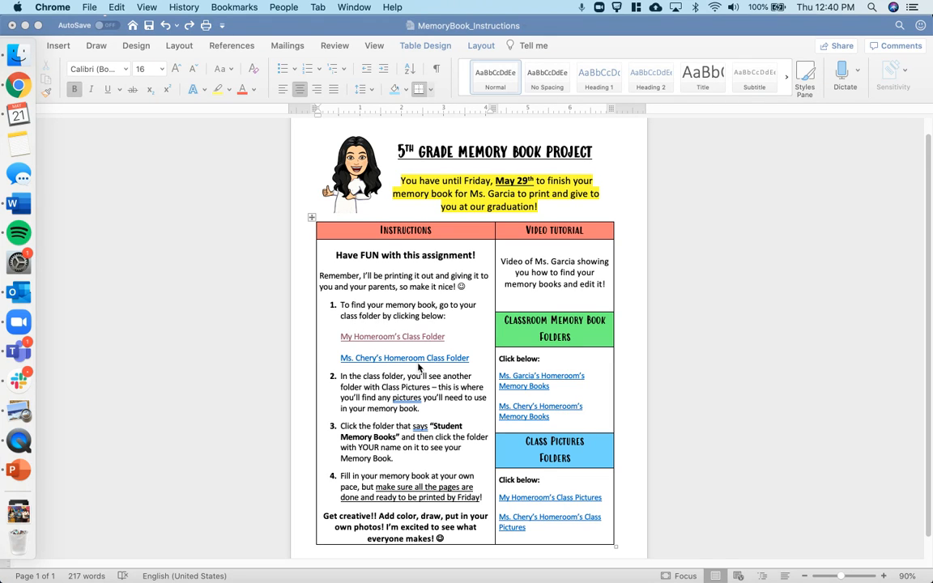
mouse_move(395, 363)
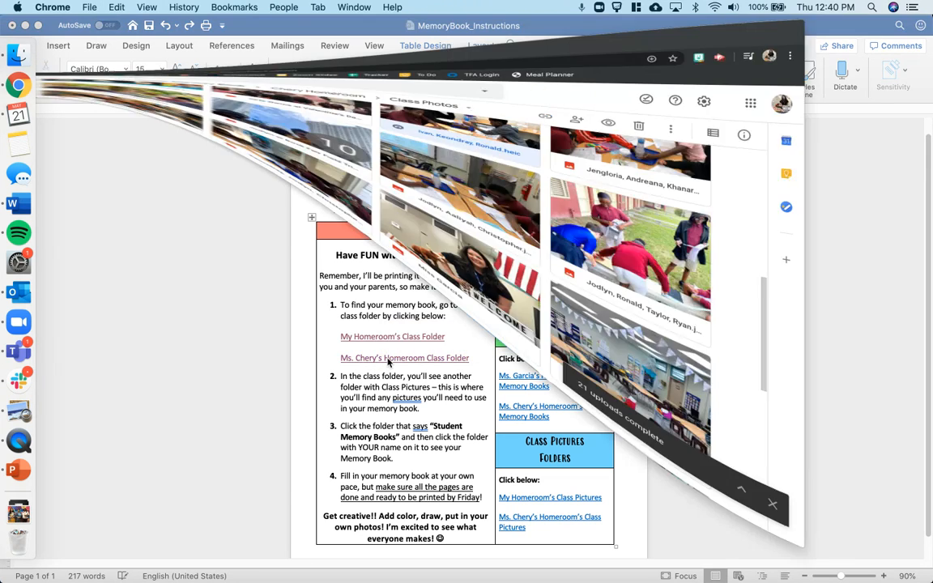
Open the Class Photos folder from the homeroom Drive folder and browse its pictures
click(394, 358)
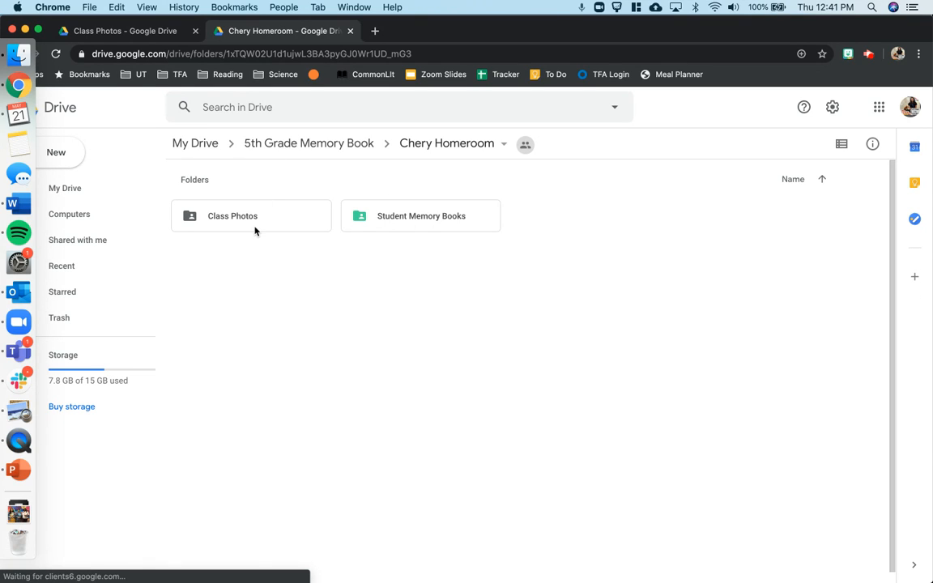
mouse_move(236, 226)
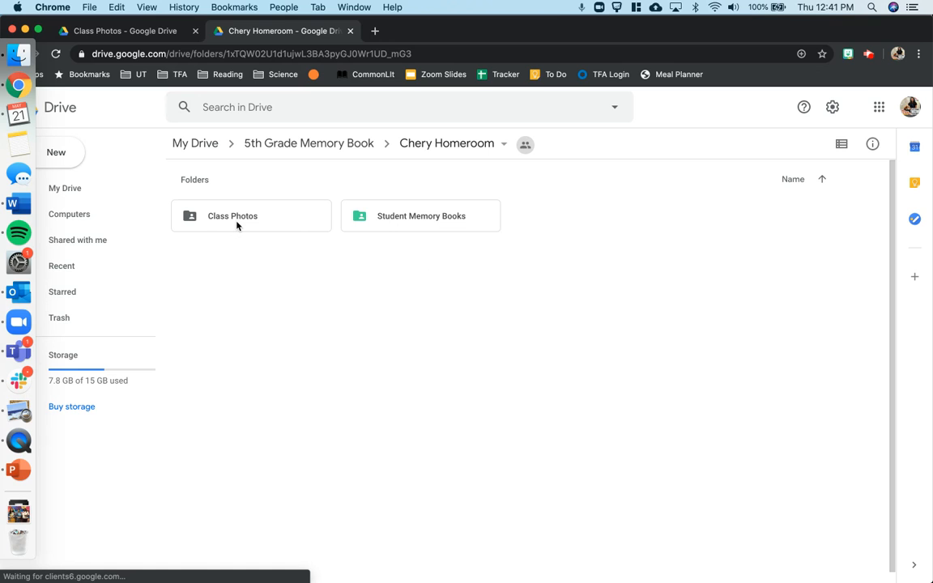
double_click(234, 215)
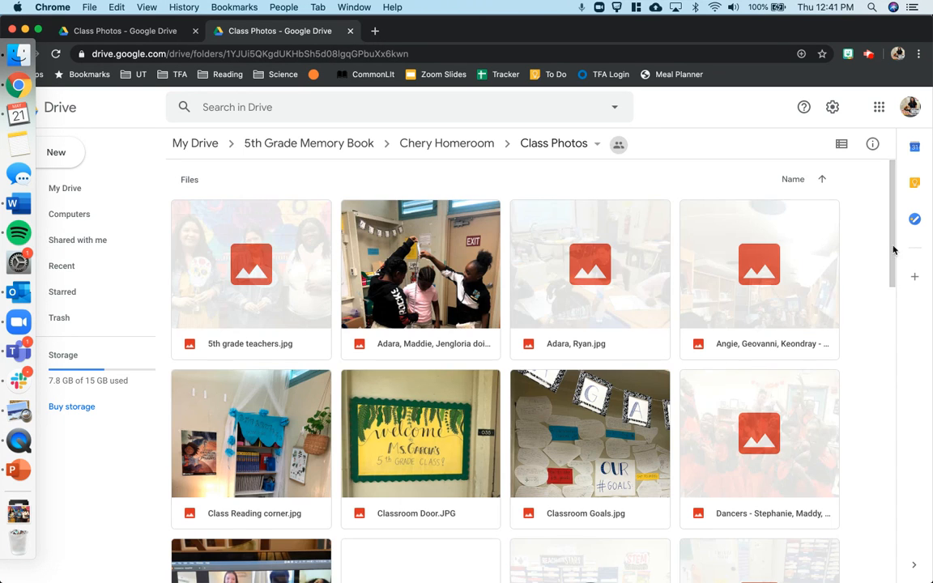
scroll(down, 3)
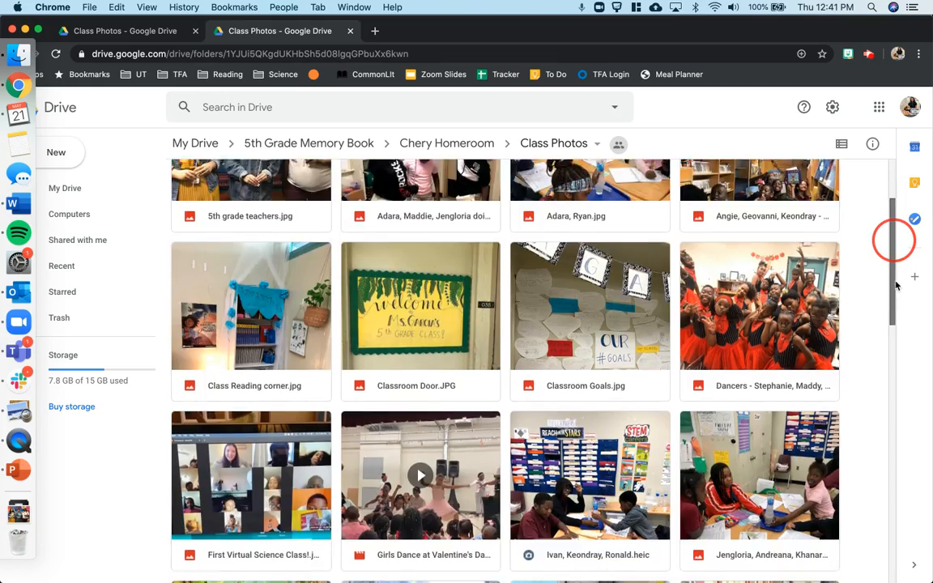
scroll(down, 3)
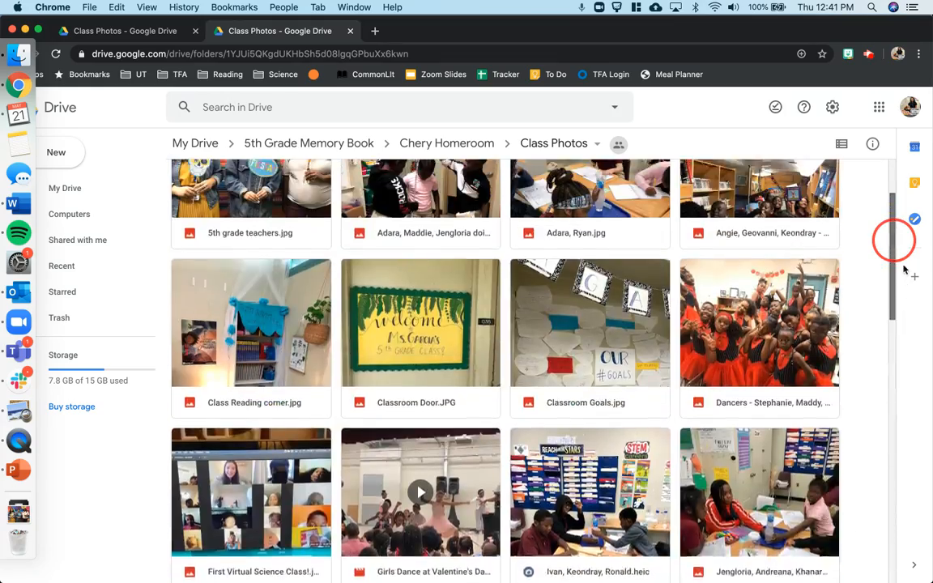
scroll(down, 3)
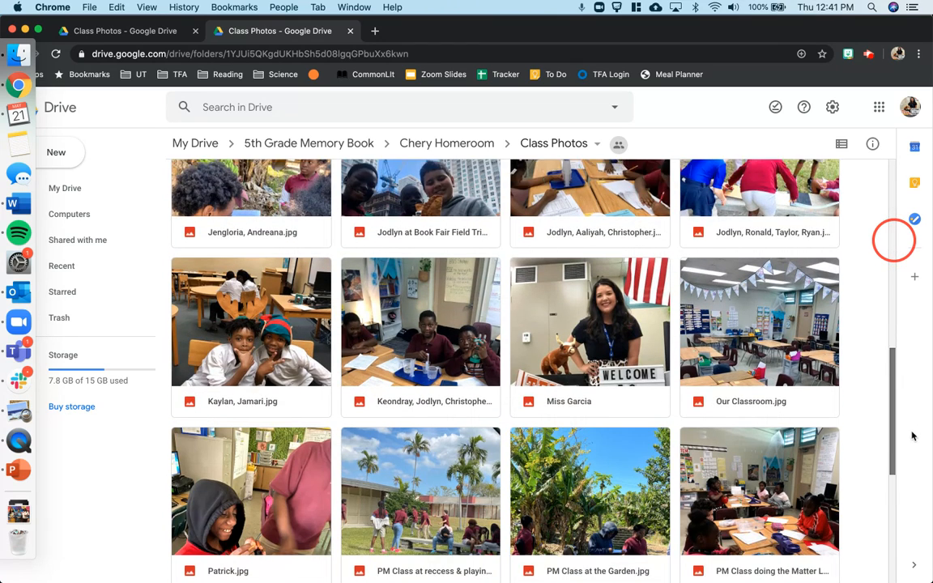
scroll(down, 3)
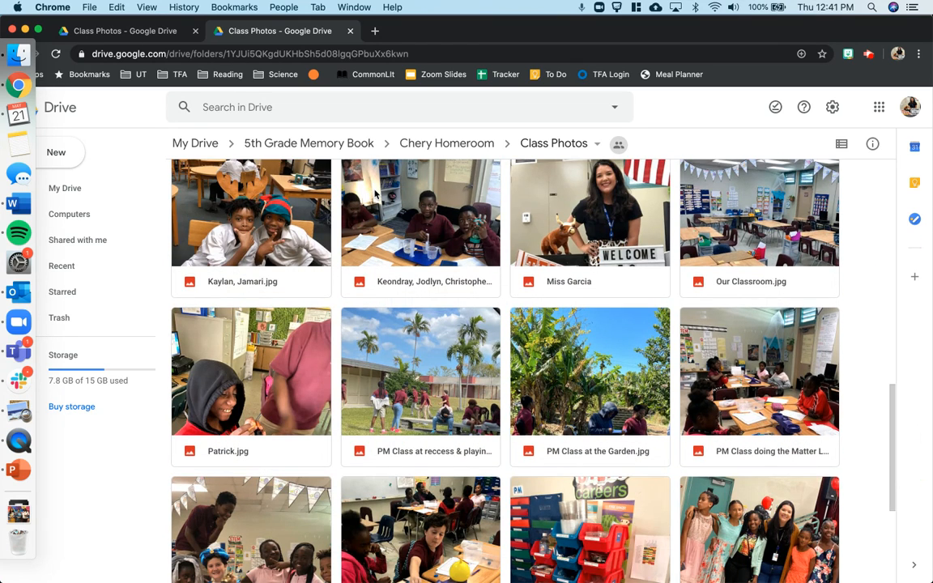
mouse_move(410, 178)
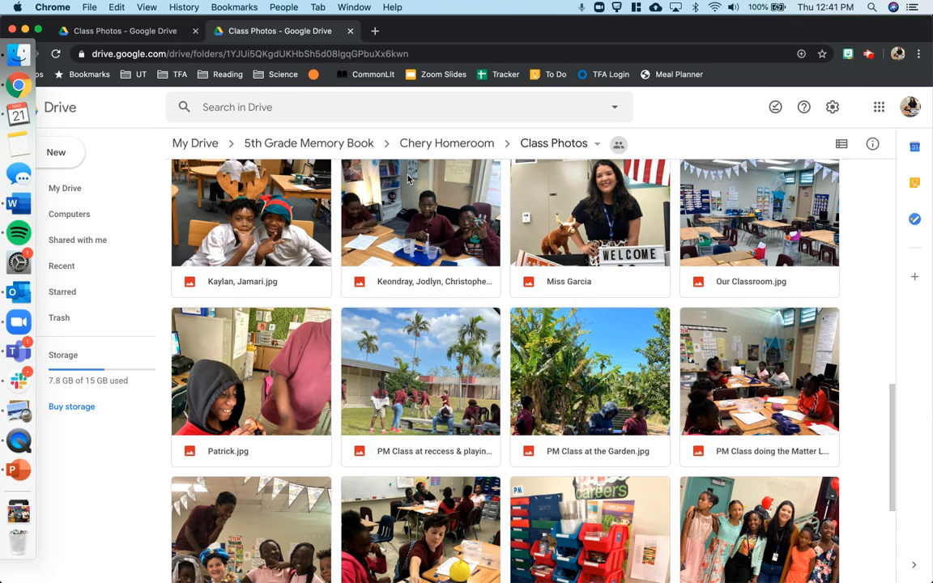
mouse_move(447, 143)
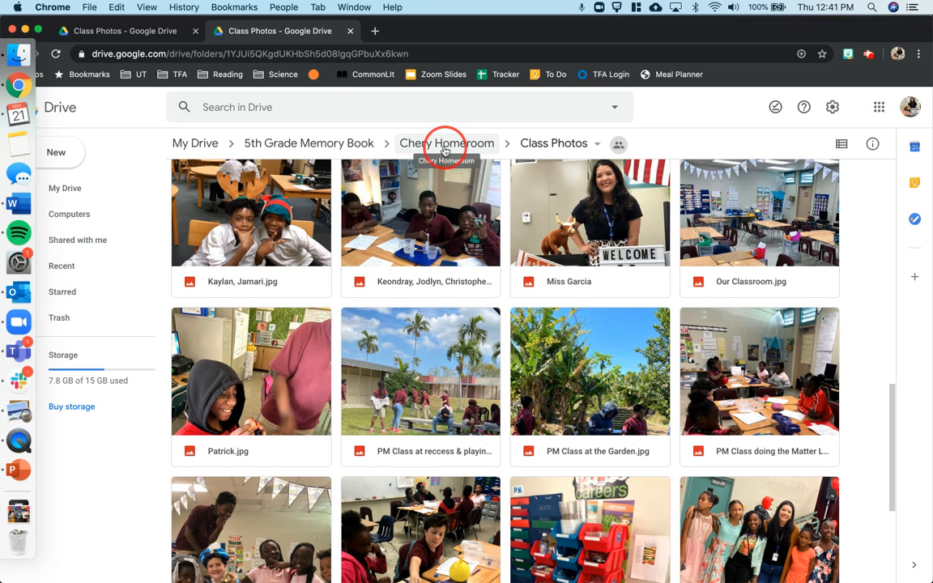
Go into Student Memory Books, Kenneriah's folder, and open her memory book presentation
click(447, 142)
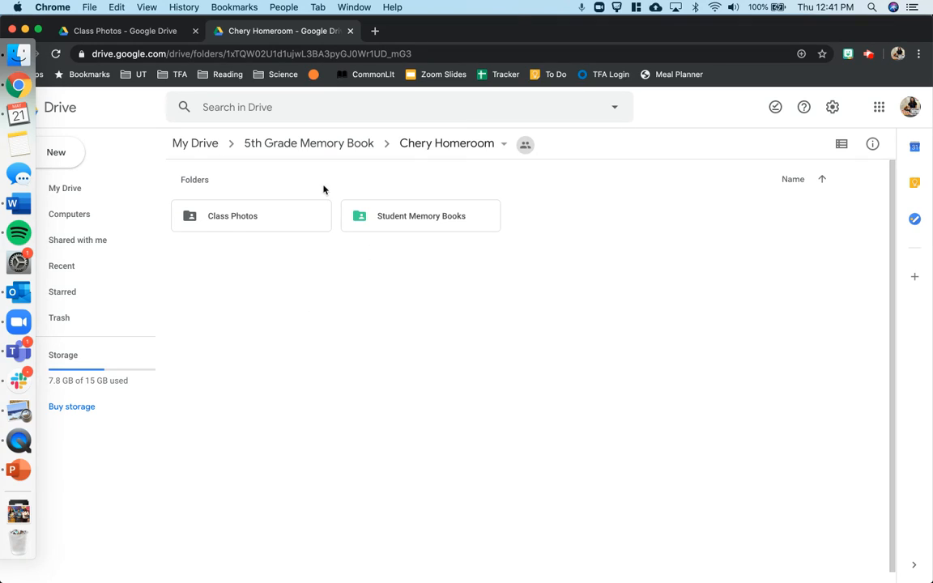
mouse_move(235, 233)
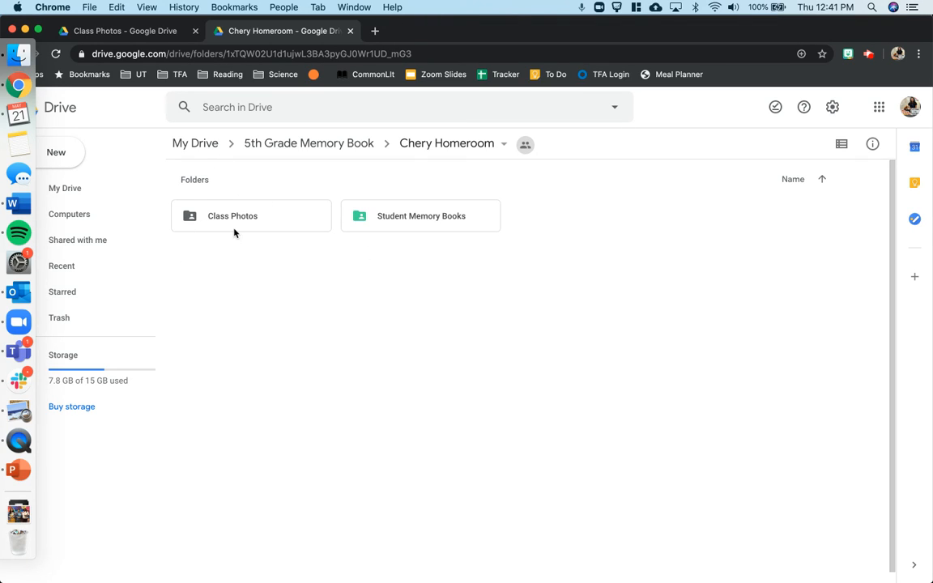
mouse_move(434, 245)
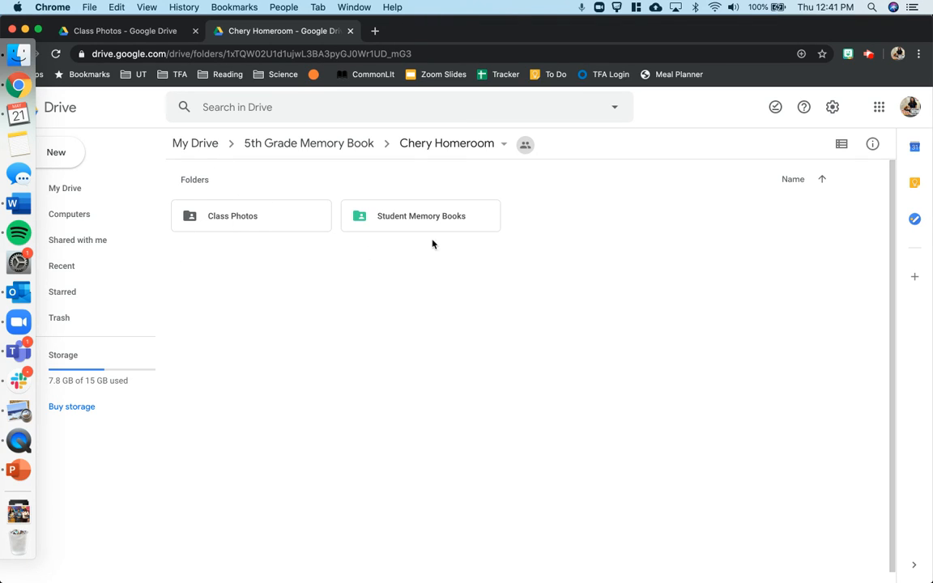
mouse_move(423, 226)
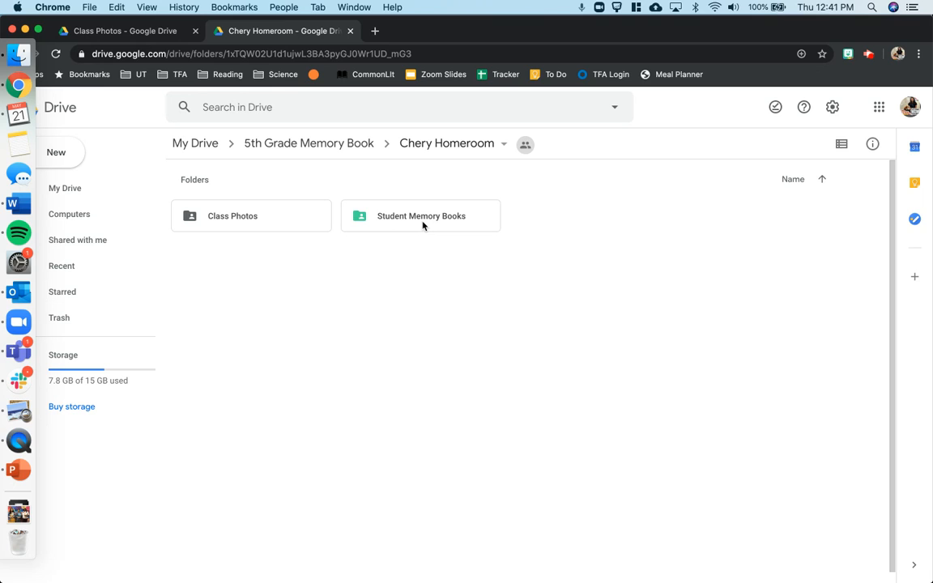
double_click(421, 216)
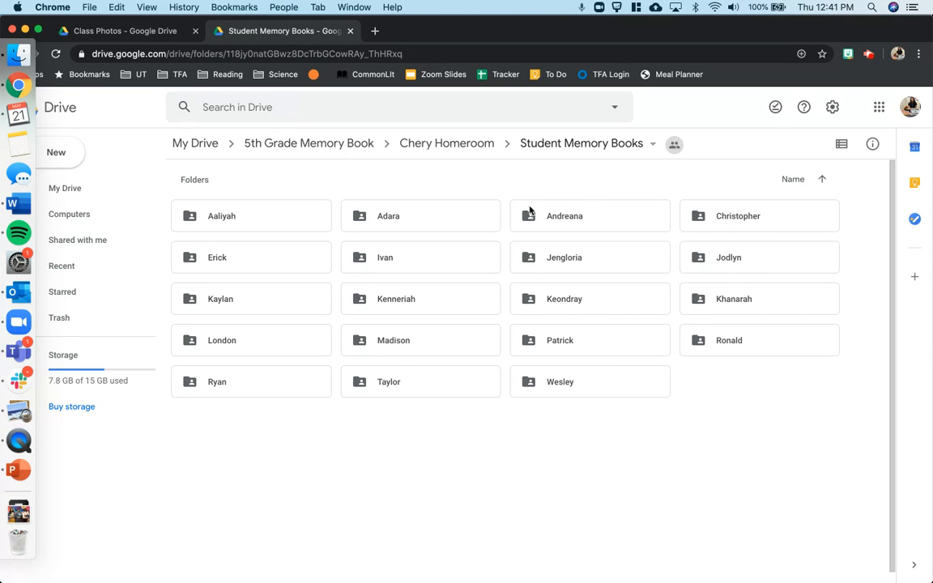
mouse_move(577, 382)
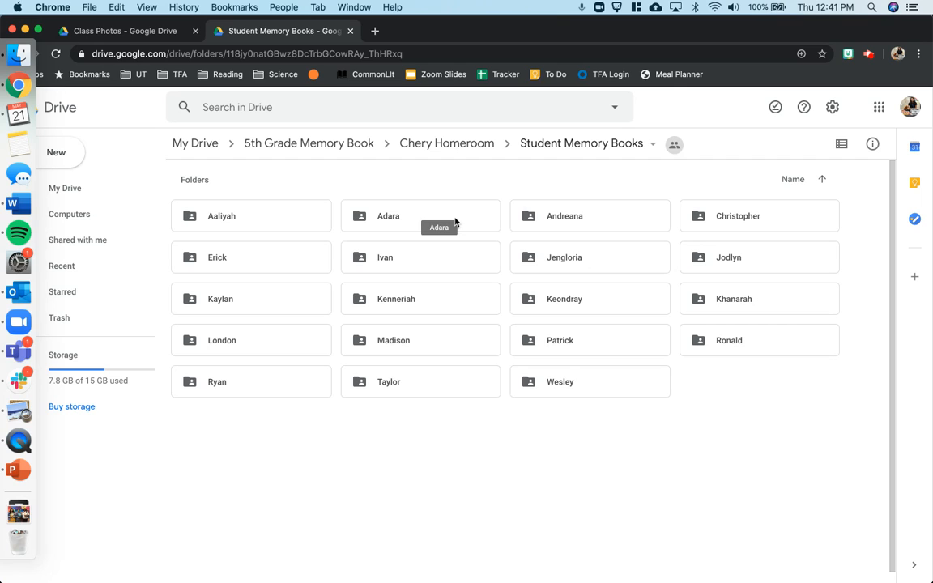
double_click(421, 298)
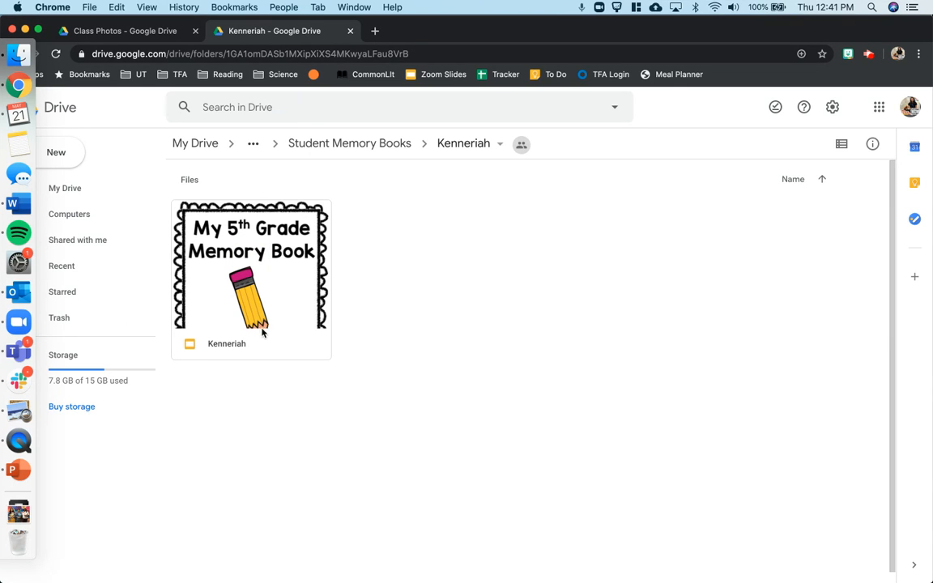
mouse_move(281, 321)
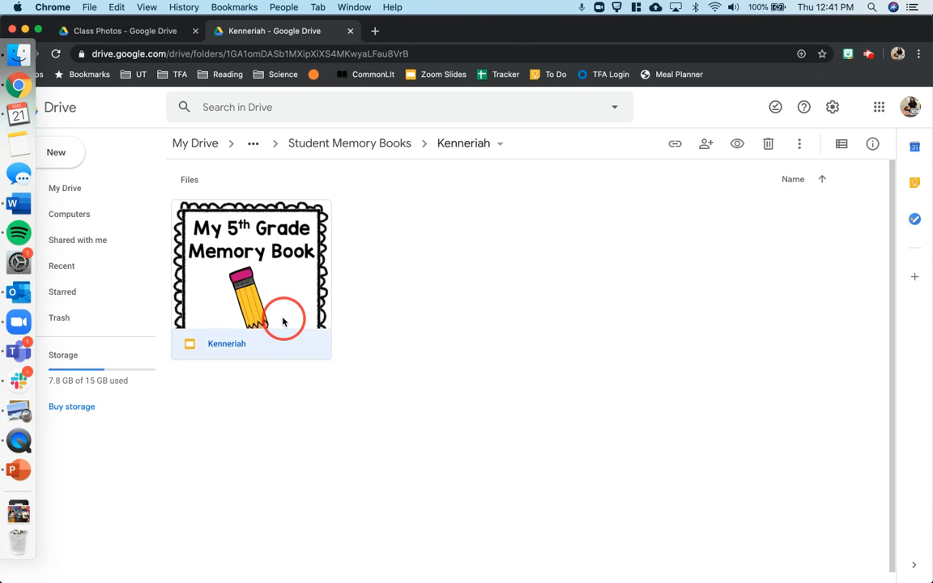
double_click(251, 265)
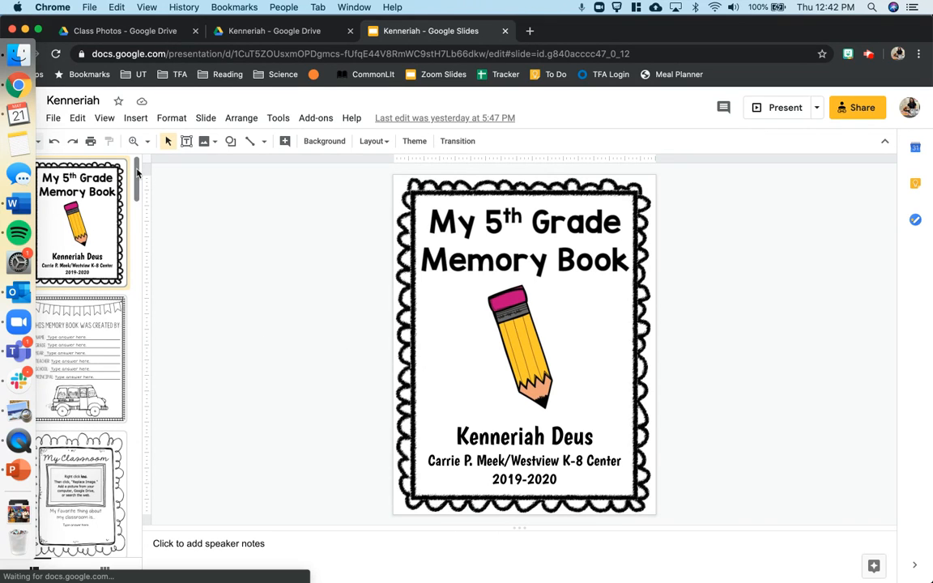
Browse the slide filmstrip of the loaded 5th Grade Memory Book
drag(136, 178, 136, 235)
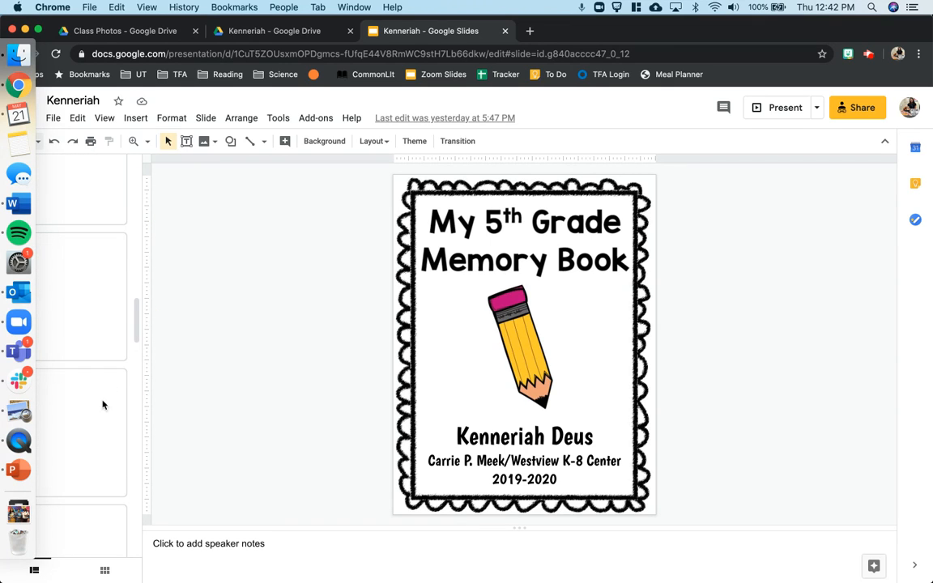
scroll(down, 3)
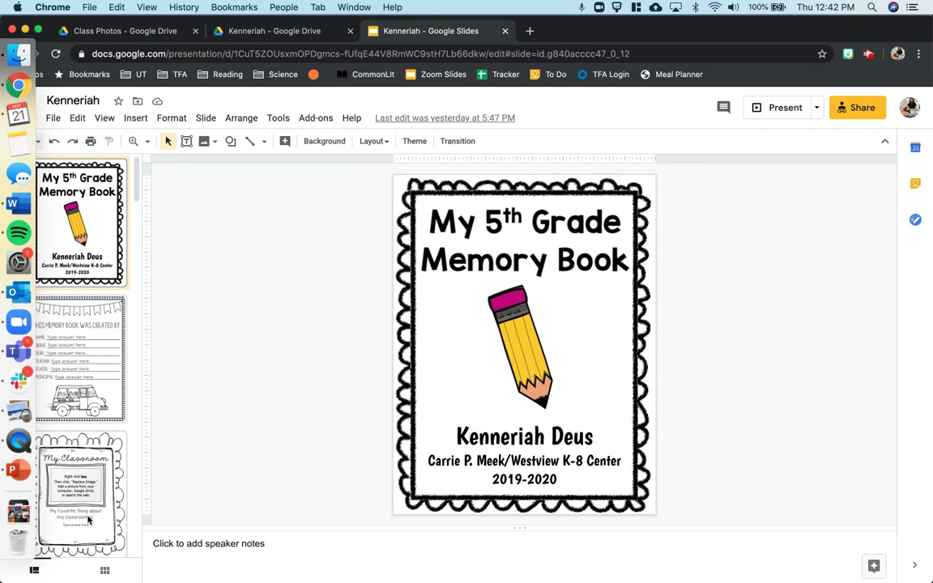
mouse_move(87, 353)
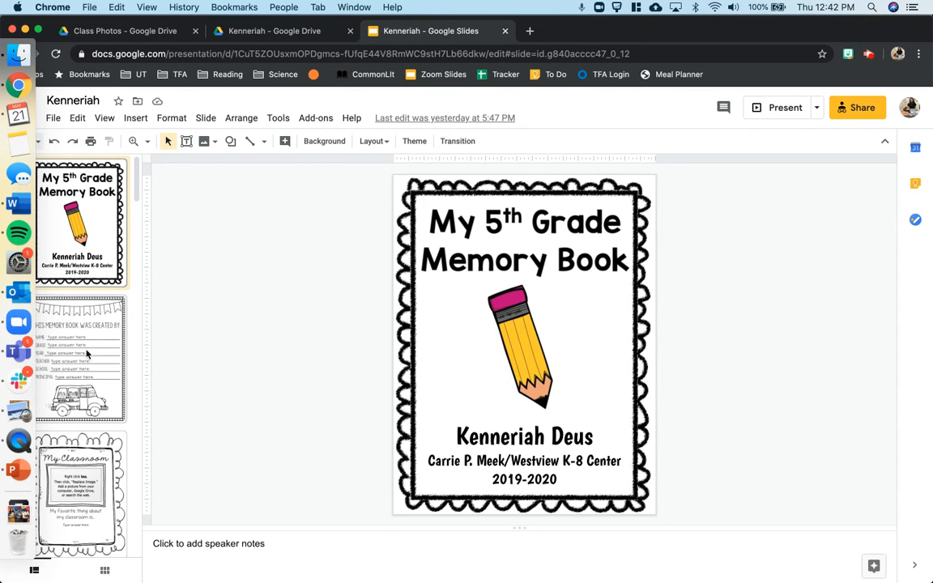
Fill in 'Kenneriah Deus' as the name on the created-by slide
click(87, 371)
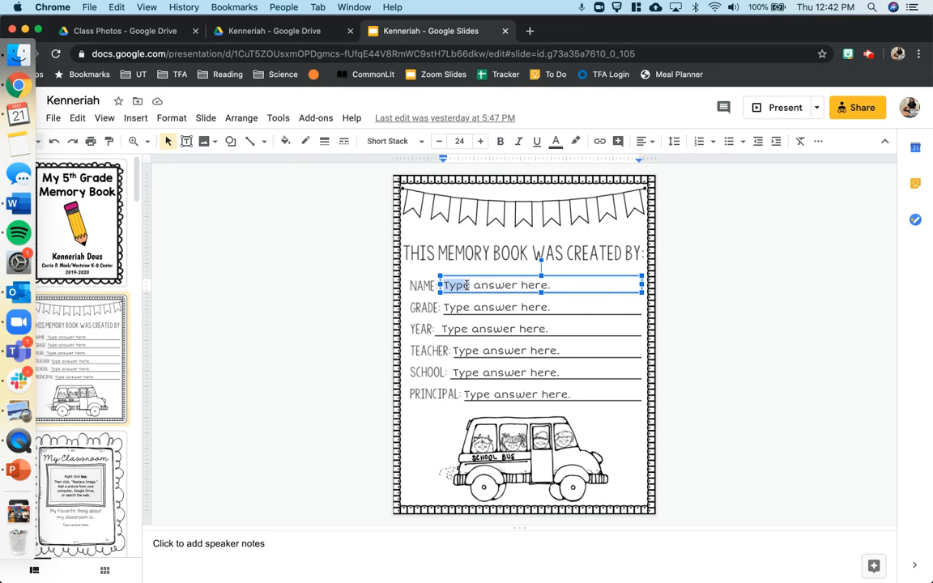
text(Kenni)
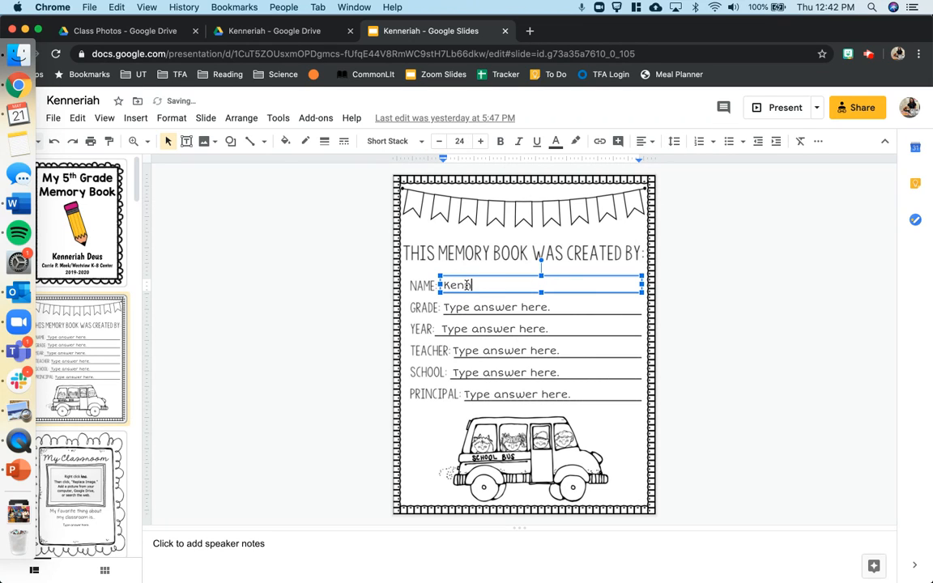
text(eriah Deus)
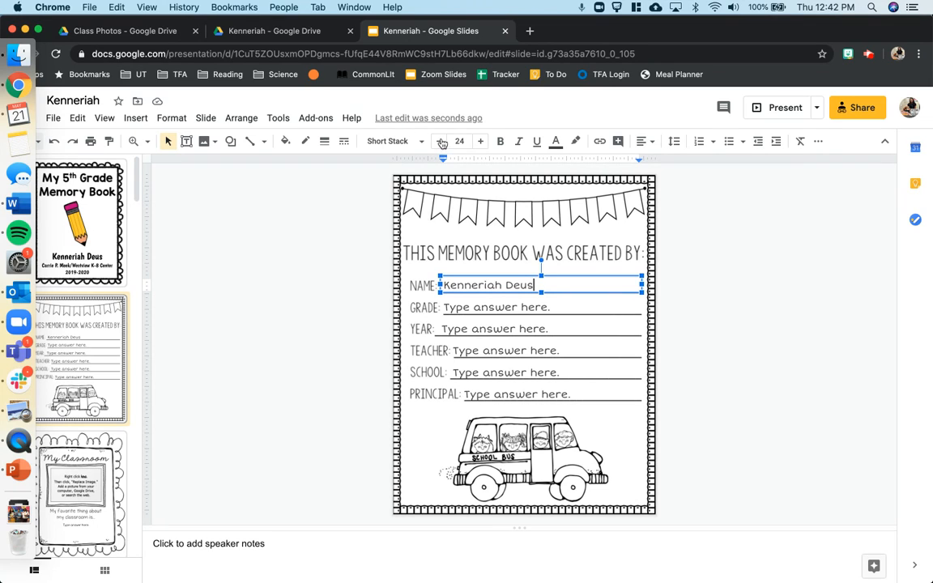
mouse_move(427, 118)
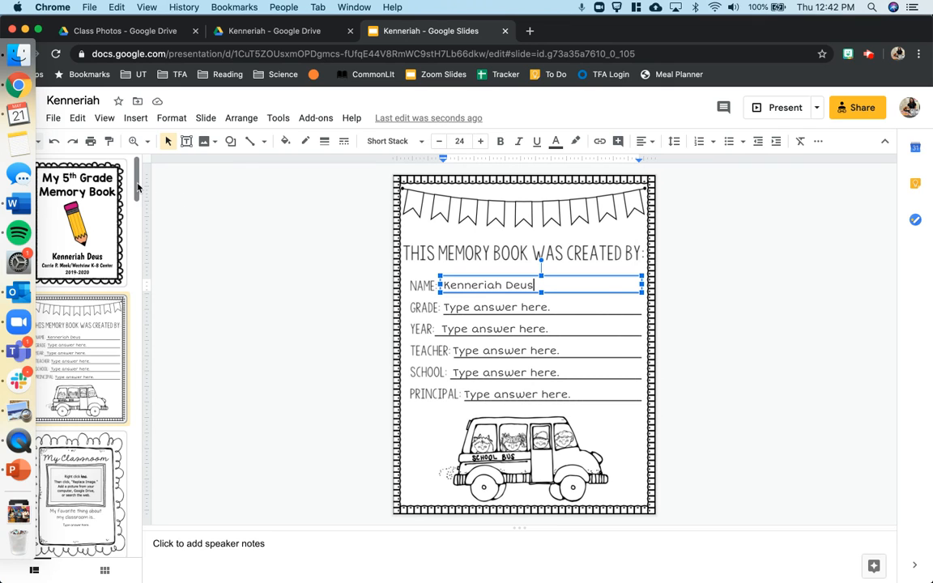
Scroll down the filmstrip and go to the My Teacher slide
scroll(down, 3)
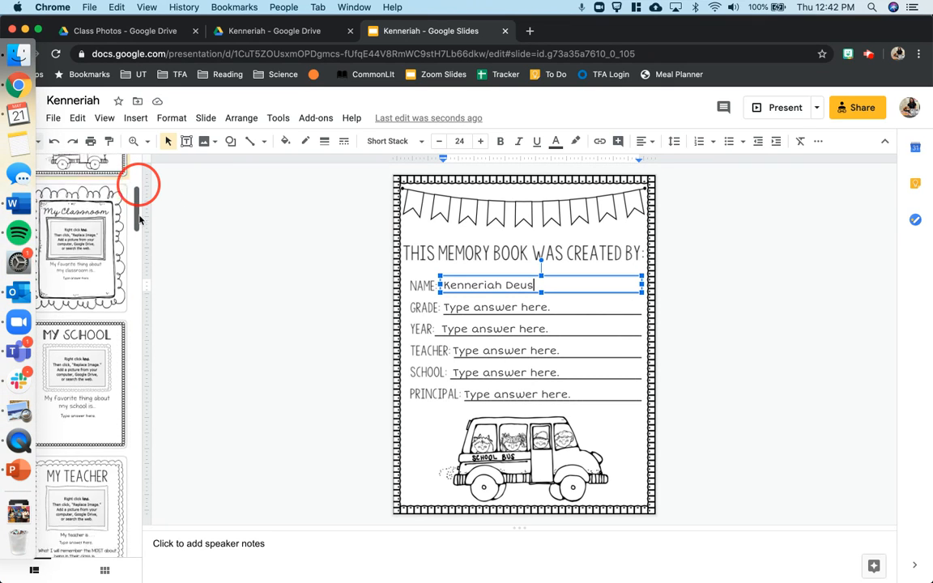
scroll(down, 3)
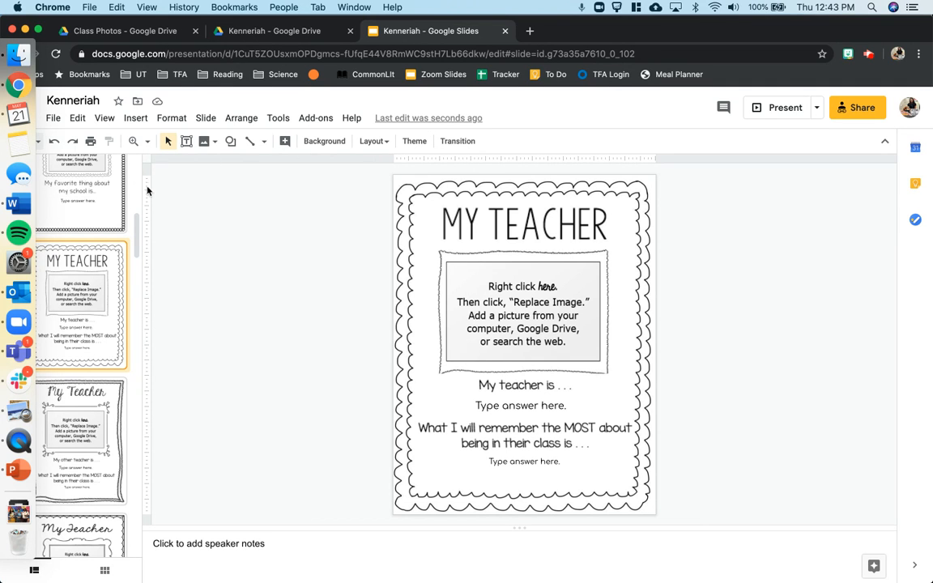
scroll(down, 3)
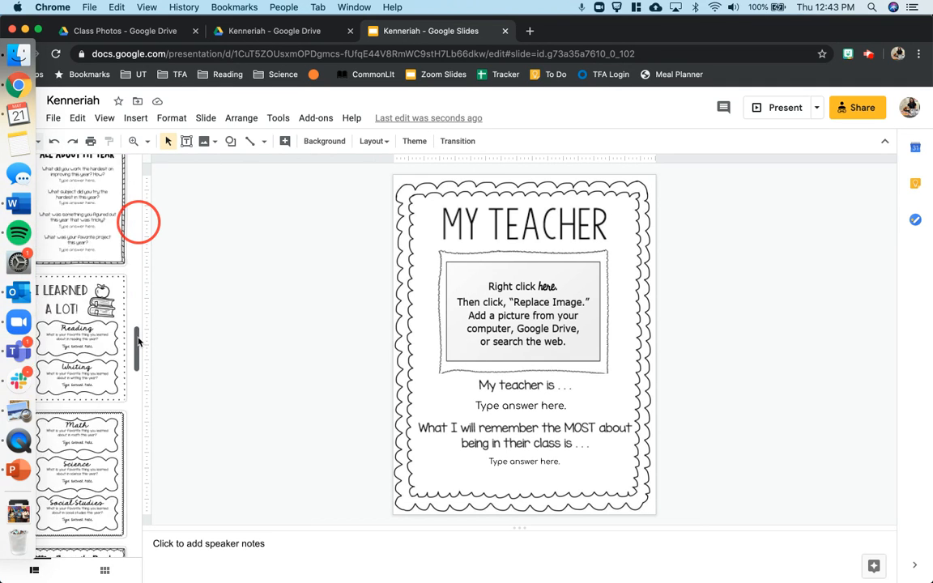
scroll(down, 3)
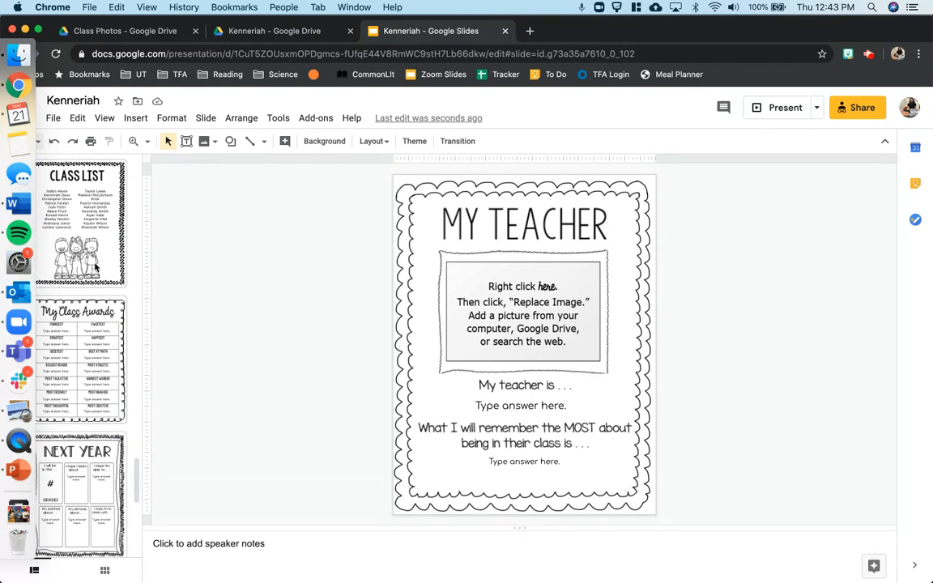
click(84, 376)
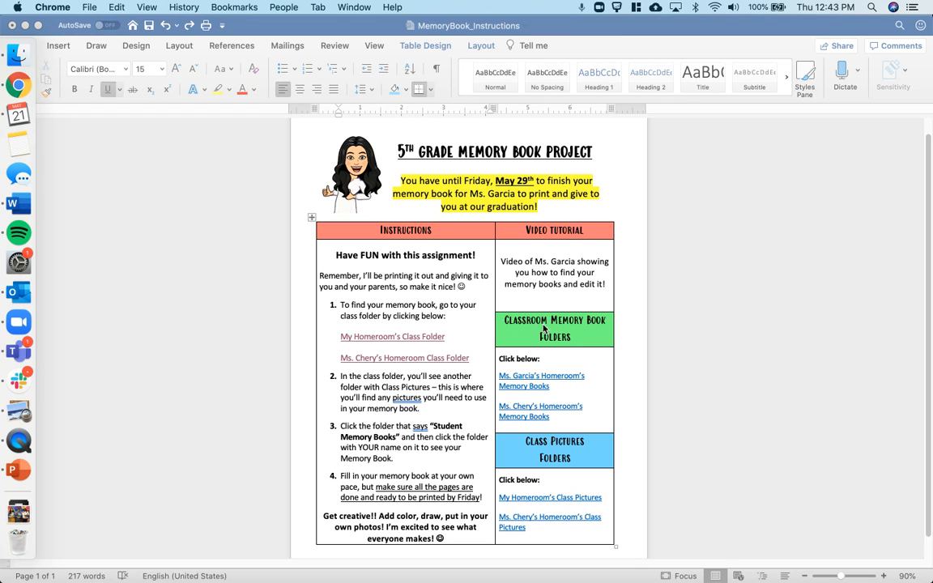
mouse_move(561, 353)
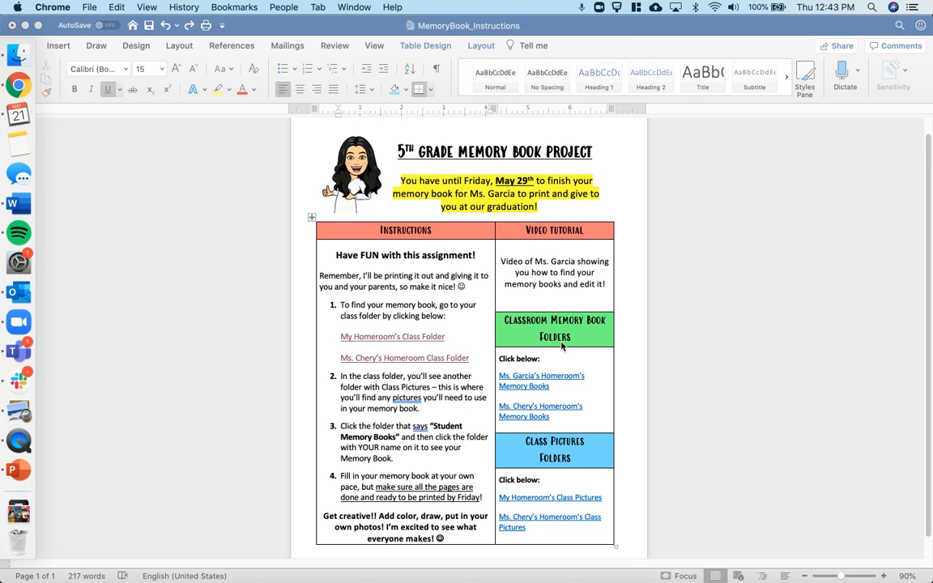
mouse_move(525, 467)
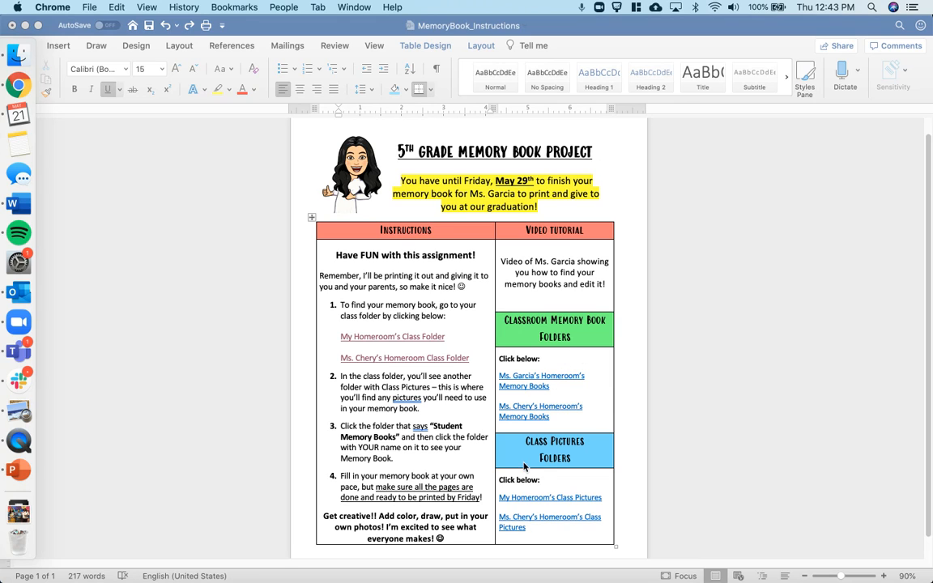